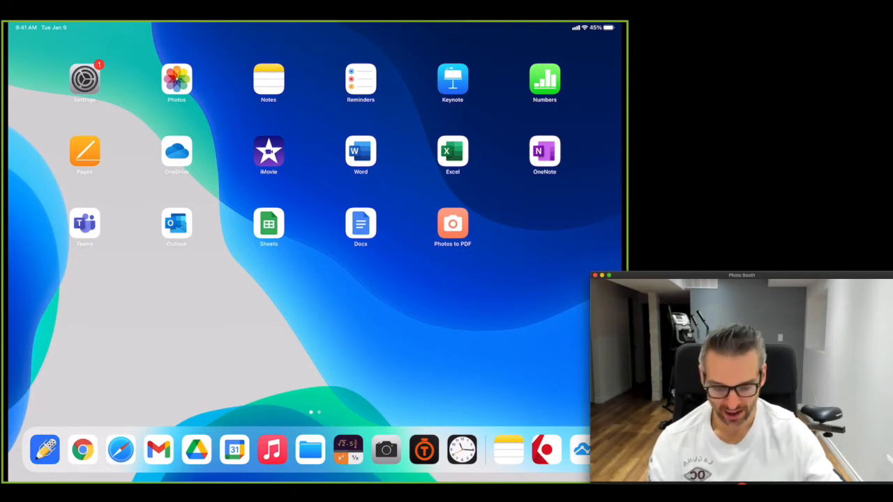
- Launch the Notes app from the iPad Home Screen to get an empty new note
click(268, 79)
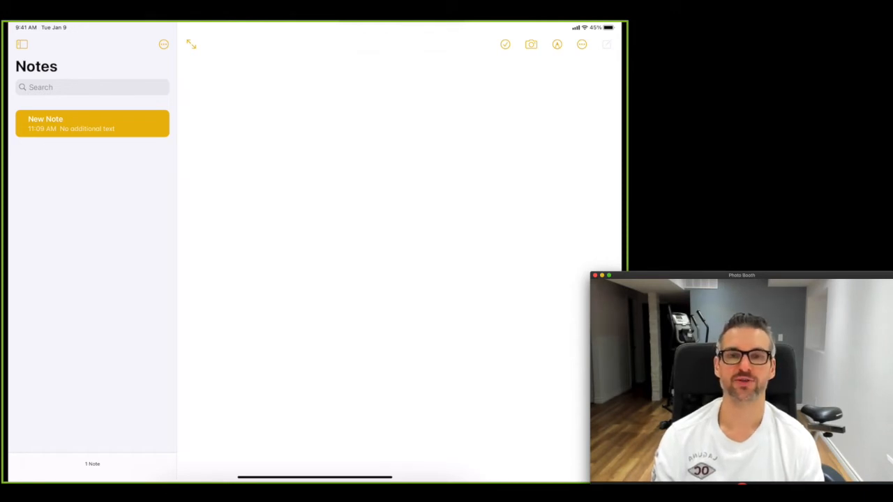
- Show the camera attachment options: Scan Documents, Take Photo or Video, Choose Photo or Video
click(531, 44)
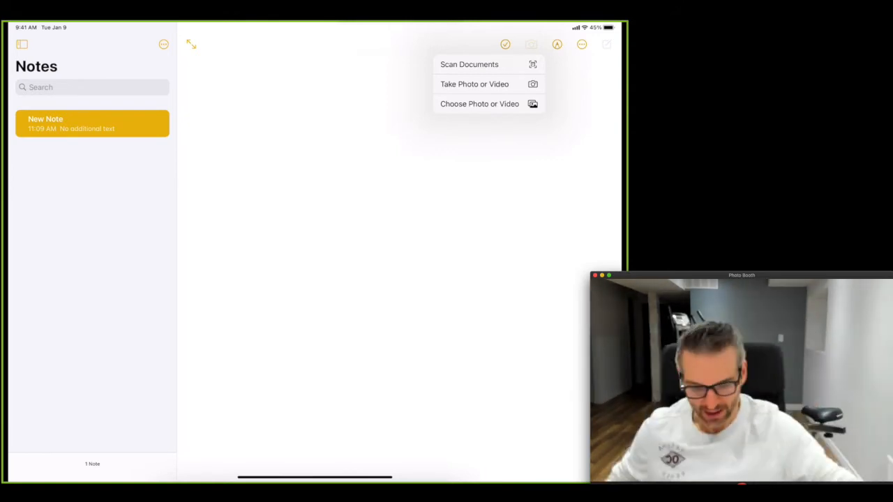
- Start Scan Documents and capture the first handwritten page with the shutter
click(468, 63)
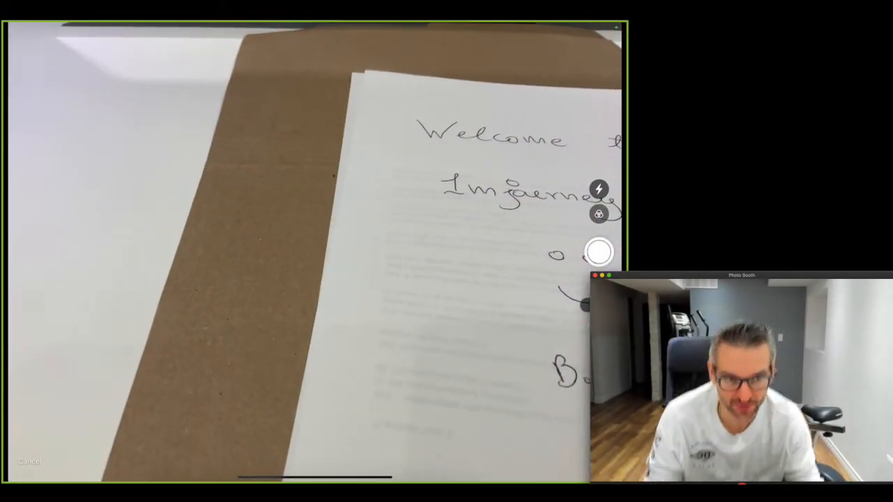
click(598, 251)
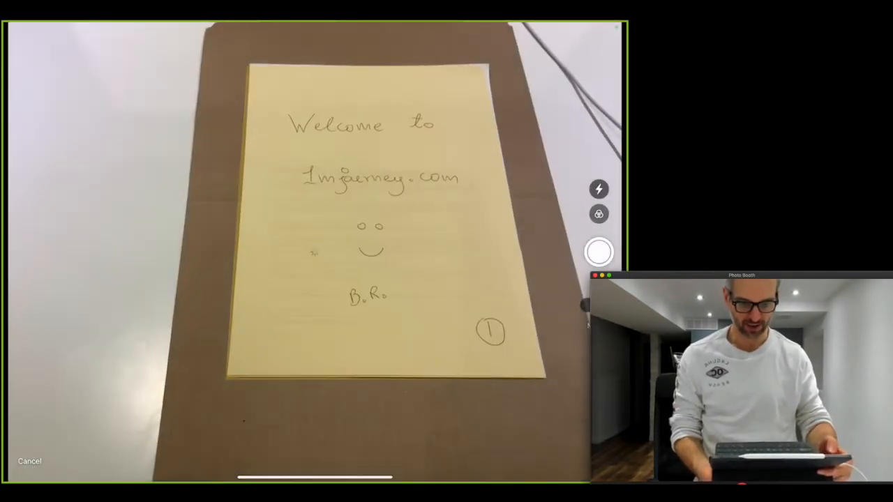
click(599, 251)
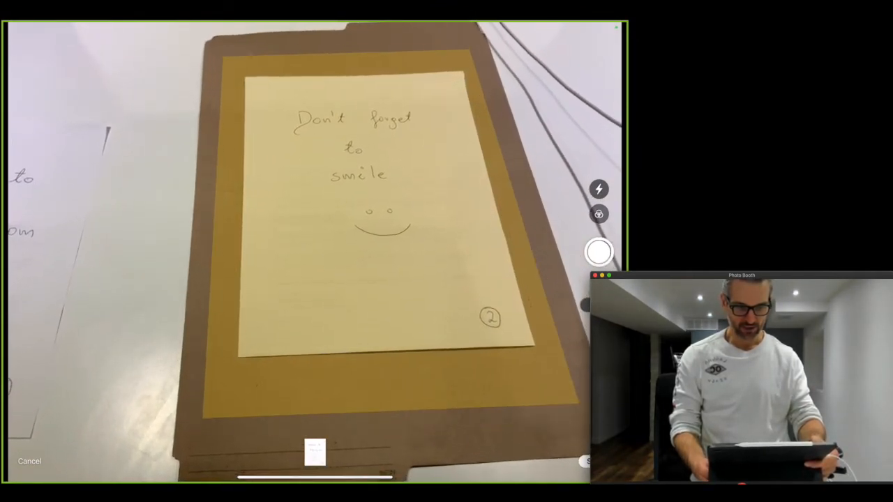
- Capture handwritten pages 2 and 3, saving a three-page scan in the note 'Hope'
click(598, 251)
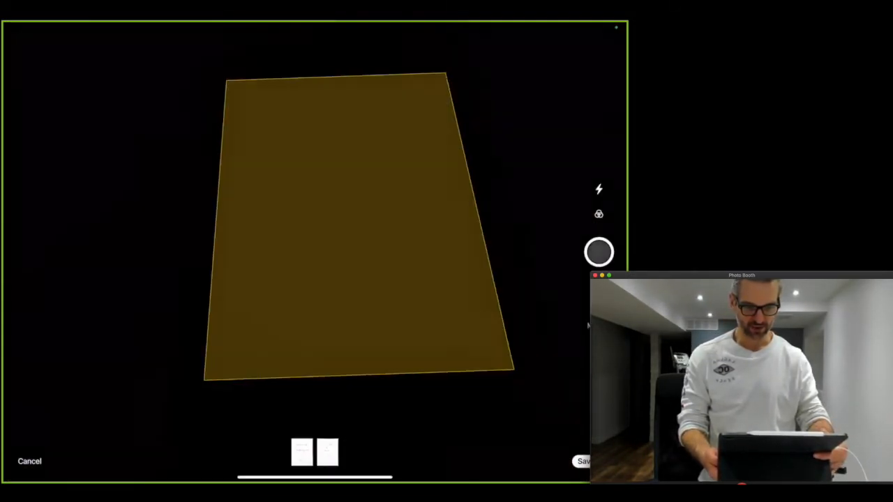
click(599, 252)
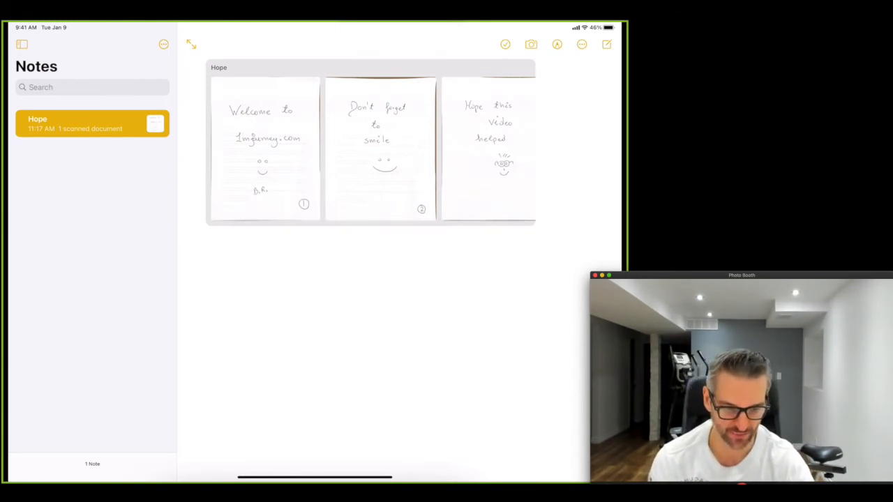
- Open the scanned Hope document full screen, share it, and reach Smallpdf's JPG to PDF converter
click(487, 150)
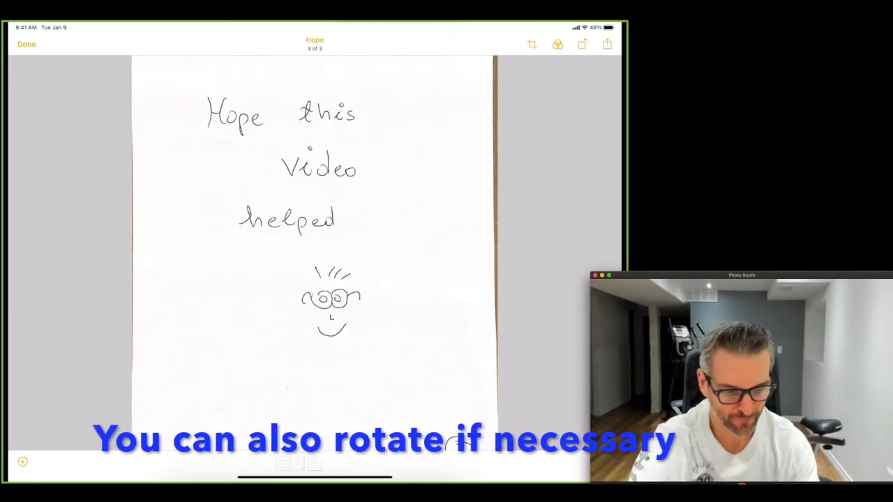
click(606, 44)
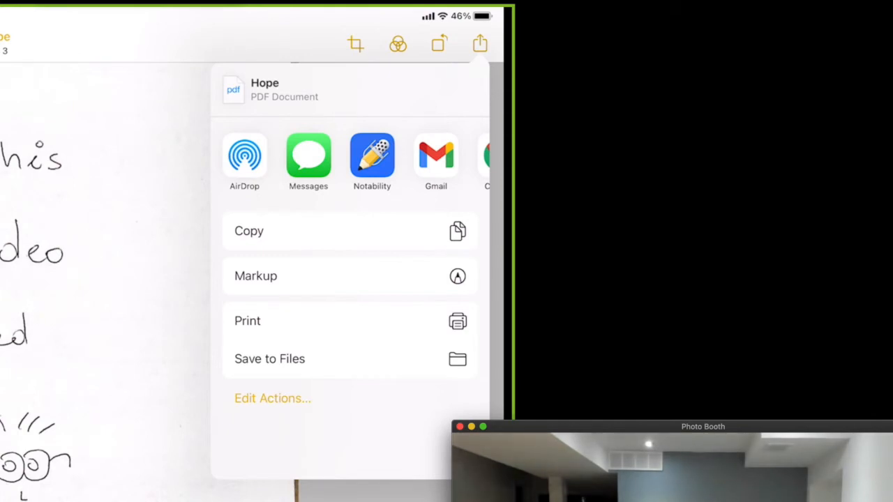
scroll(left, 3)
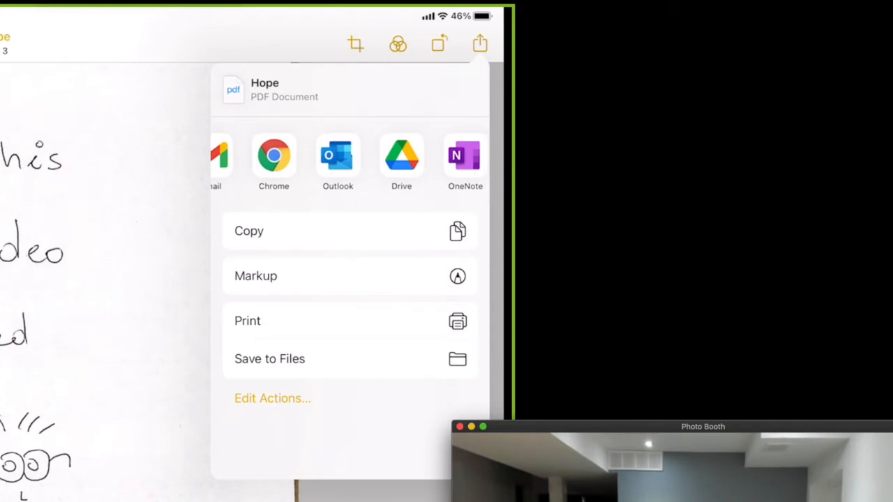
scroll(left, 3)
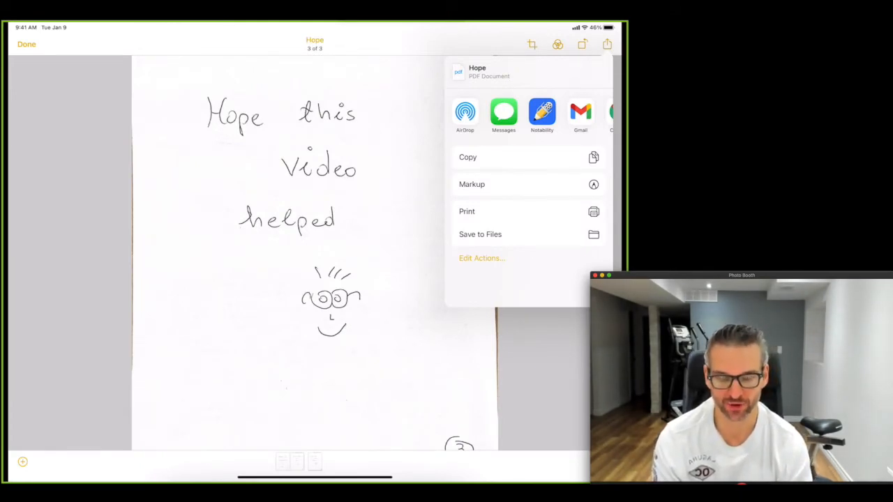
click(480, 233)
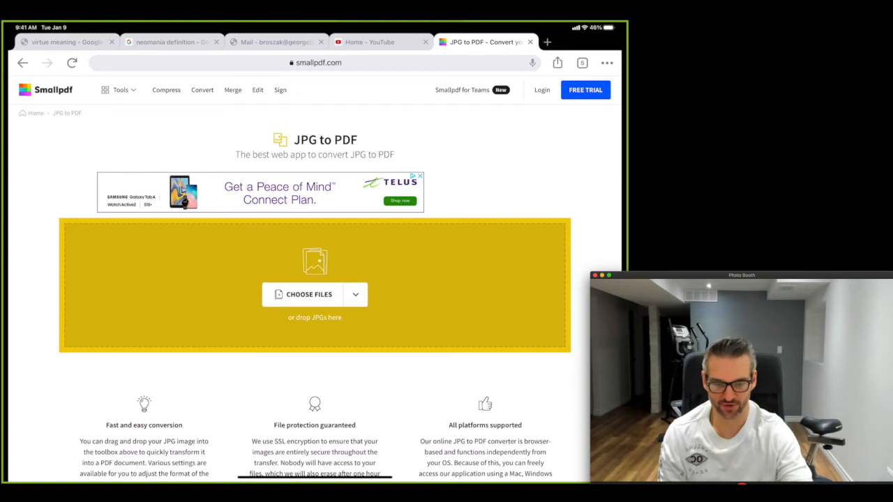
- Upload the photographed page image.jpg to Smallpdf using Choose Files, From device
click(355, 293)
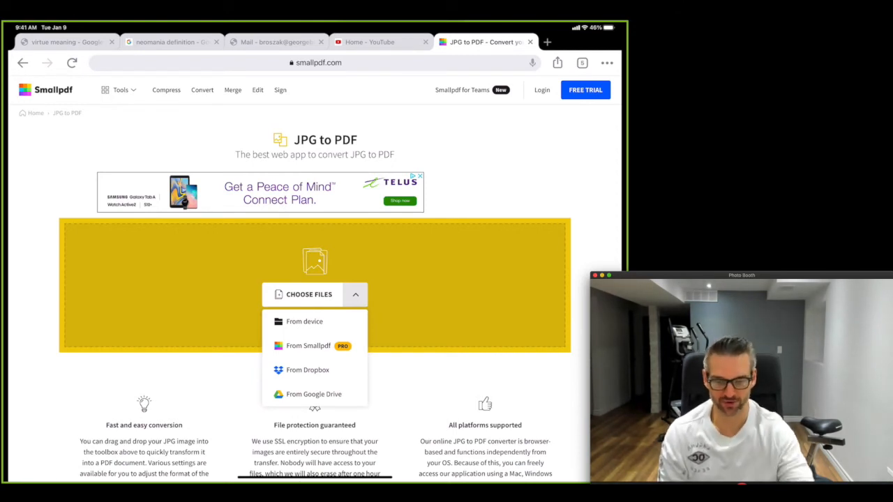
click(304, 320)
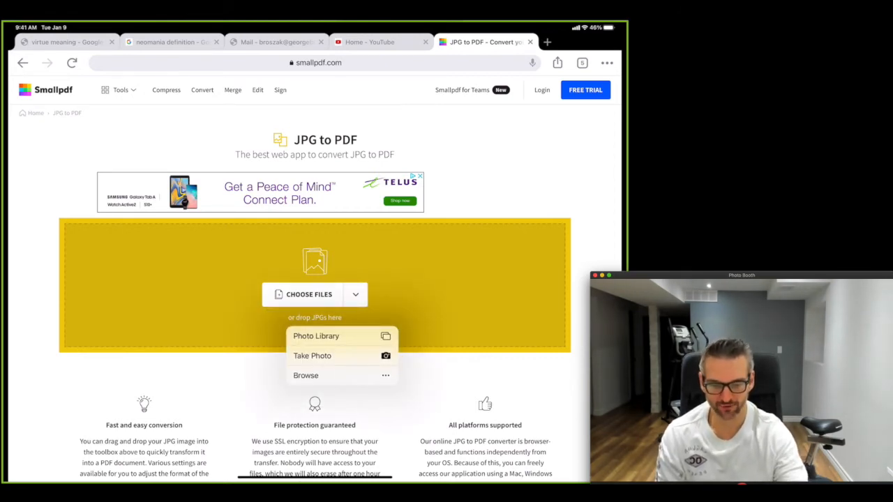
click(312, 355)
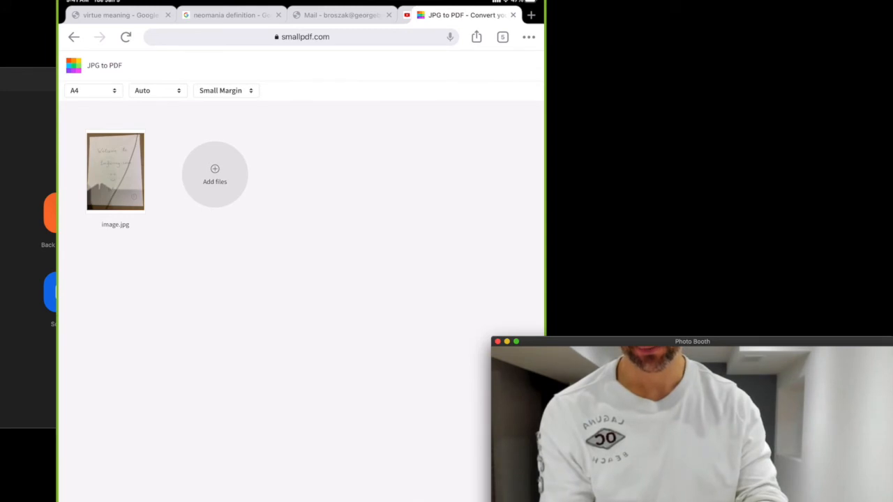
- Use Add files and pick a source, producing image-converted.pdf
click(215, 175)
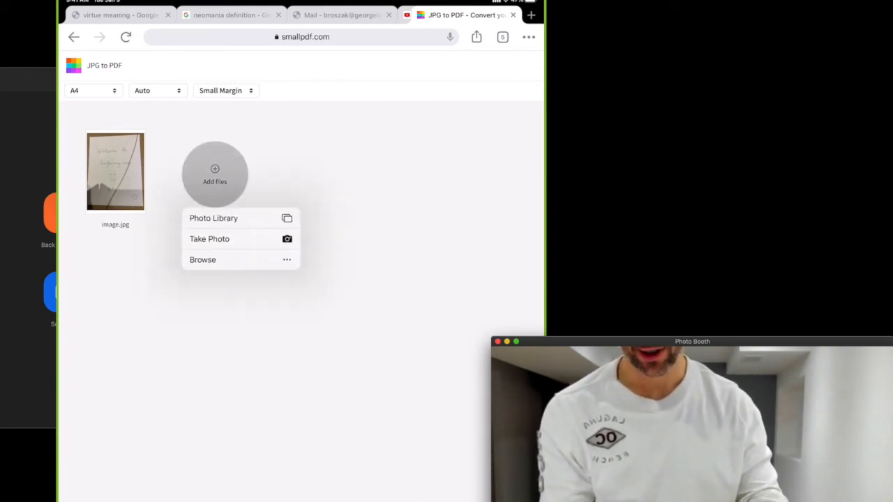
click(209, 239)
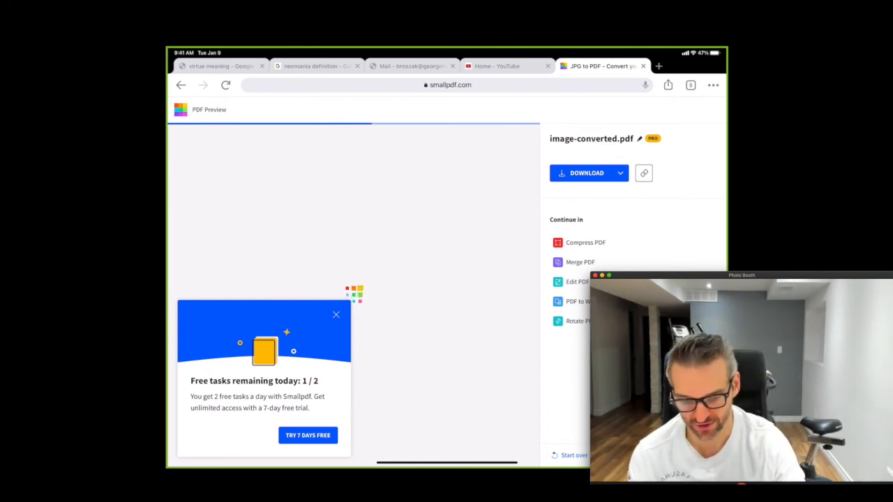
- Close the Free tasks popup and show the Download options for image-converted.pdf
click(336, 315)
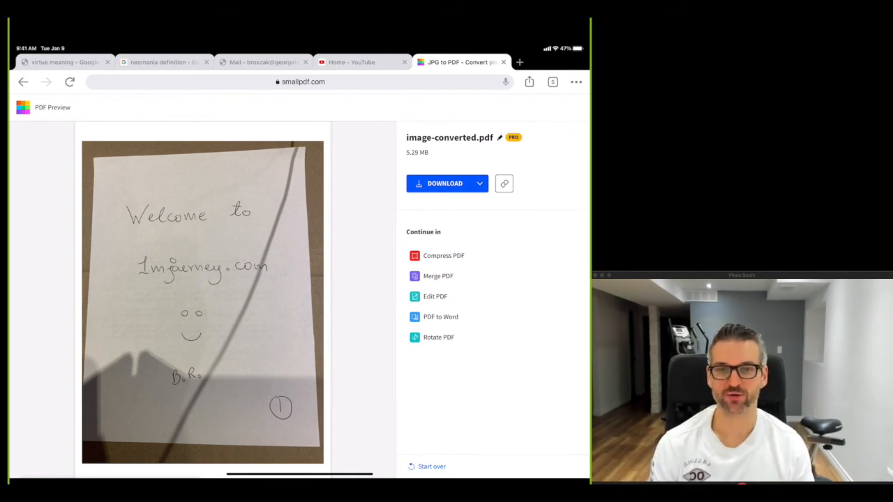
click(479, 183)
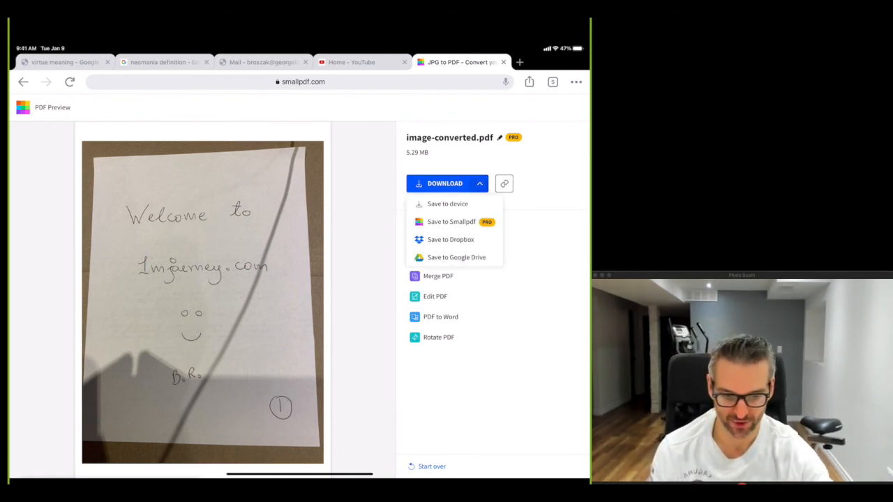